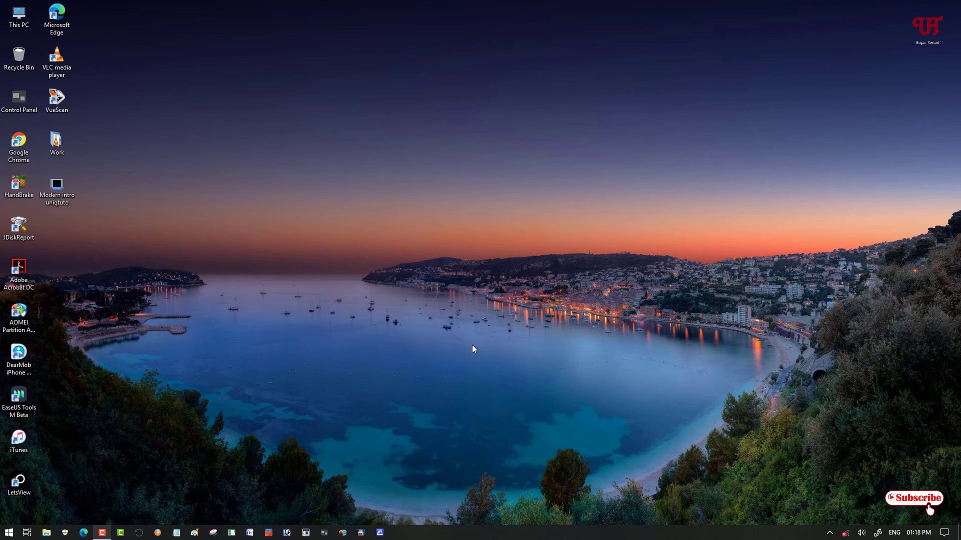
{"action": "mouse_move", "coordinate": [439, 326]}
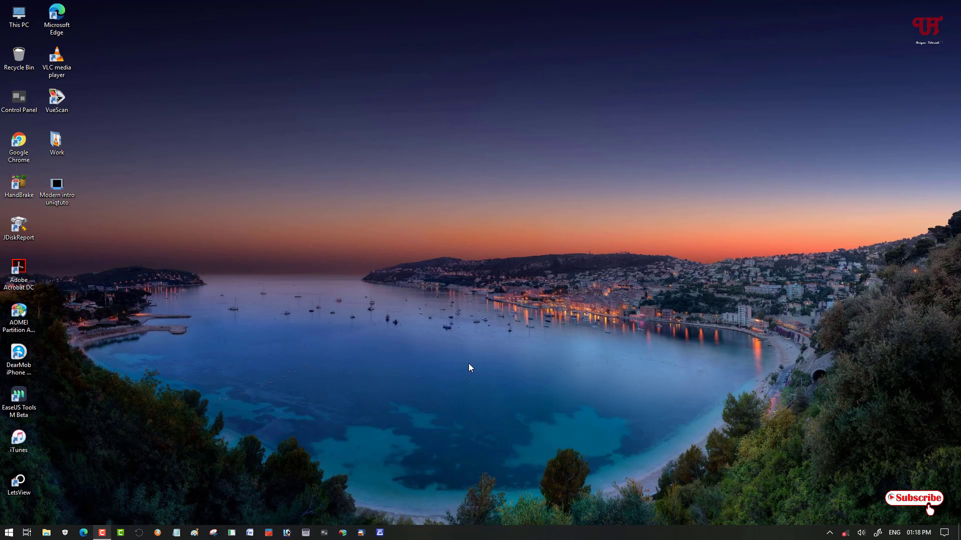
{"action": "mouse_move", "coordinate": [455, 342]}
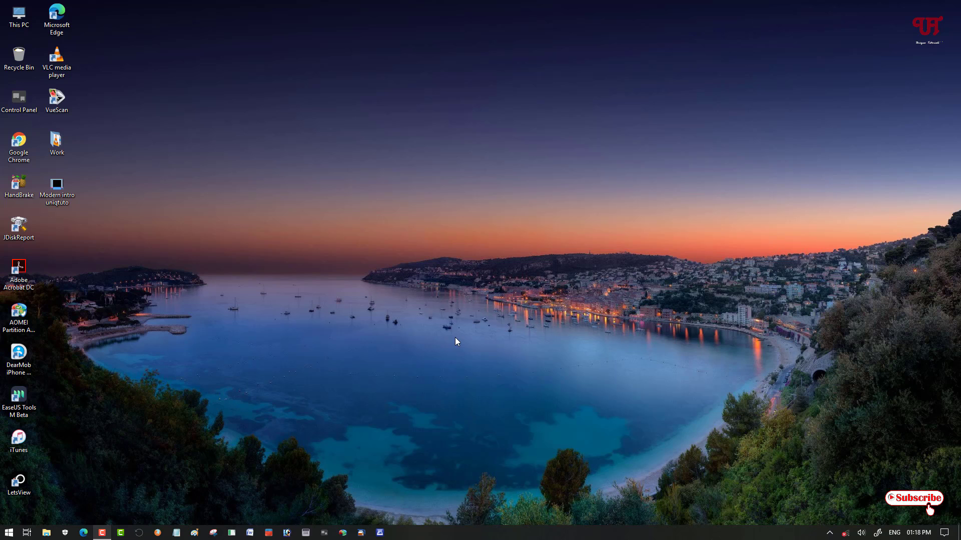
{"action": "mouse_move", "coordinate": [115, 260]}
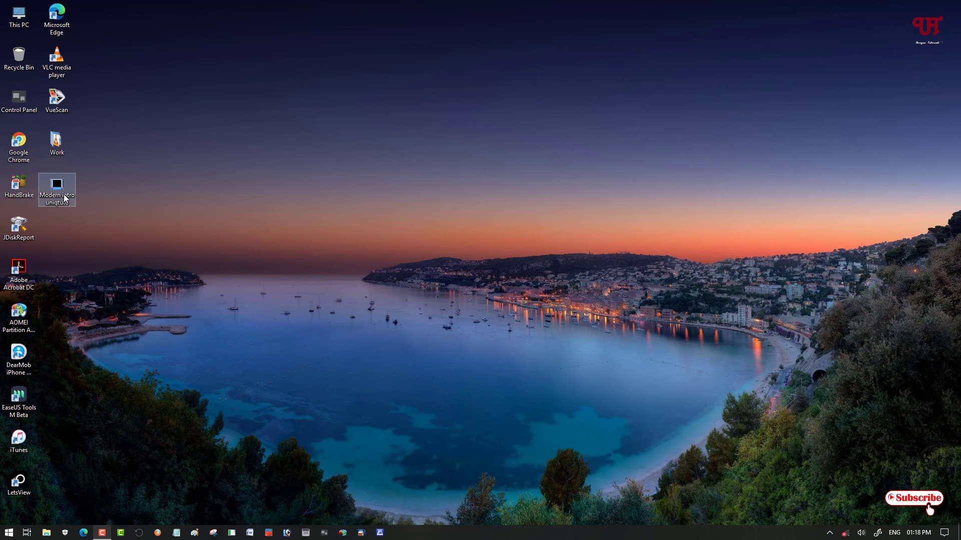
- Preview the intro video, then launch Video Editor from the Start menu search
{"action": "double_click", "coordinate": [56, 184]}
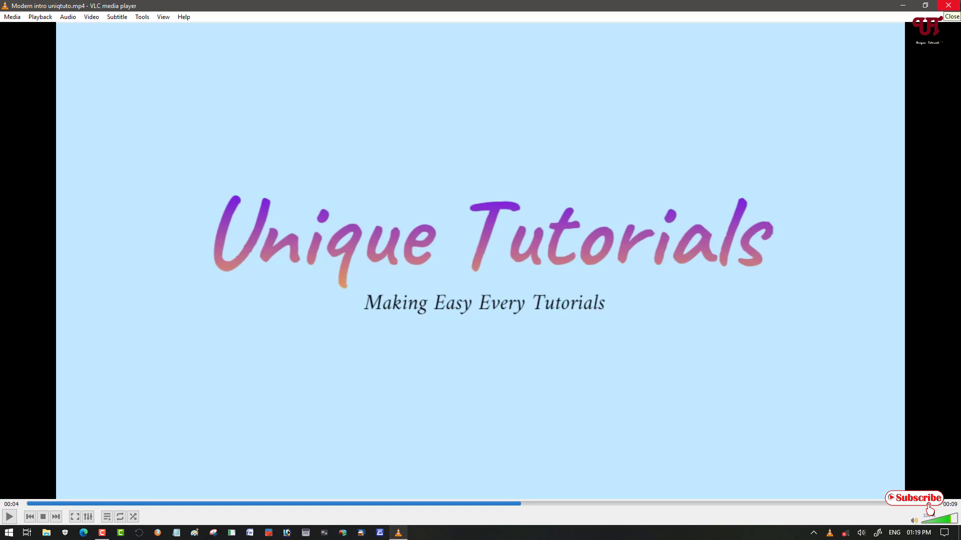
{"action": "left_click", "coordinate": [952, 16]}
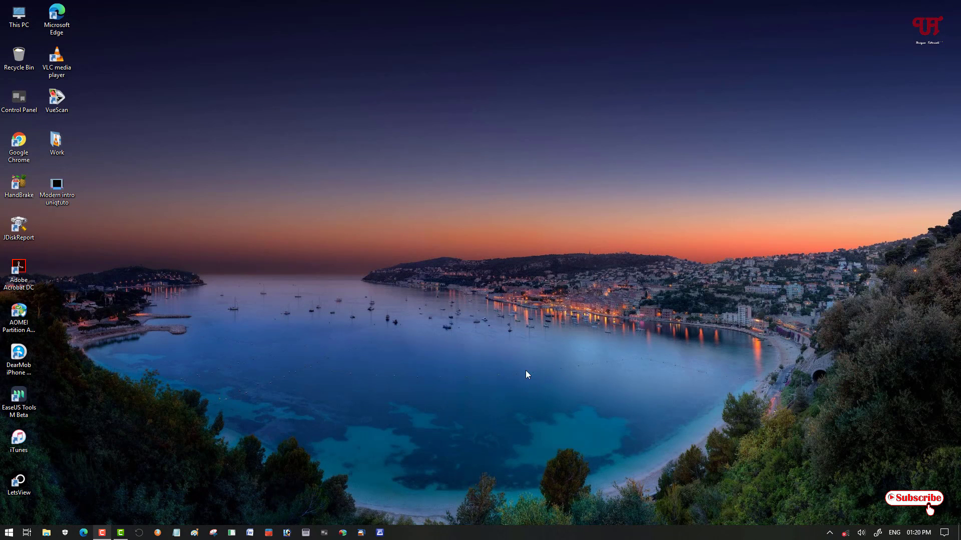
{"action": "mouse_move", "coordinate": [329, 378]}
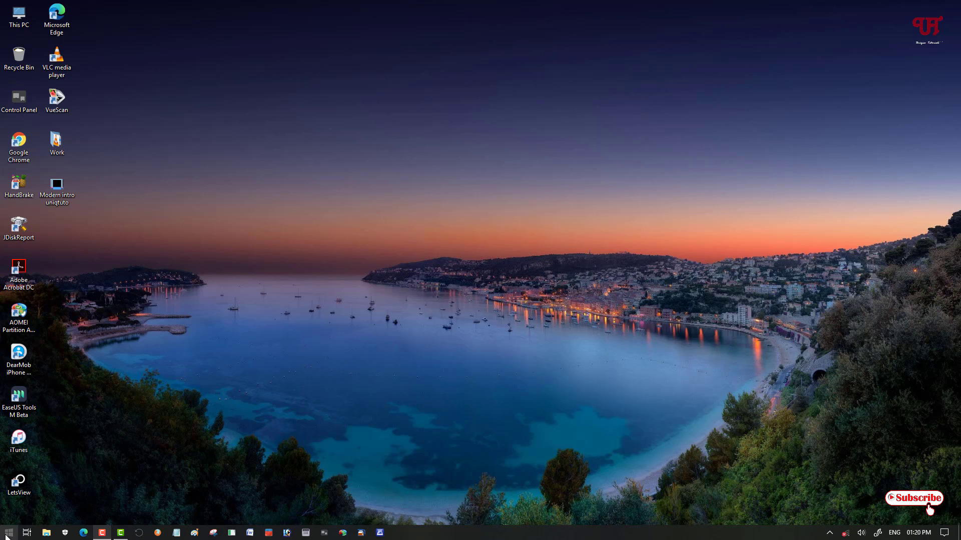
{"action": "left_click", "coordinate": [11, 532]}
{"action": "type", "text": "vide"}
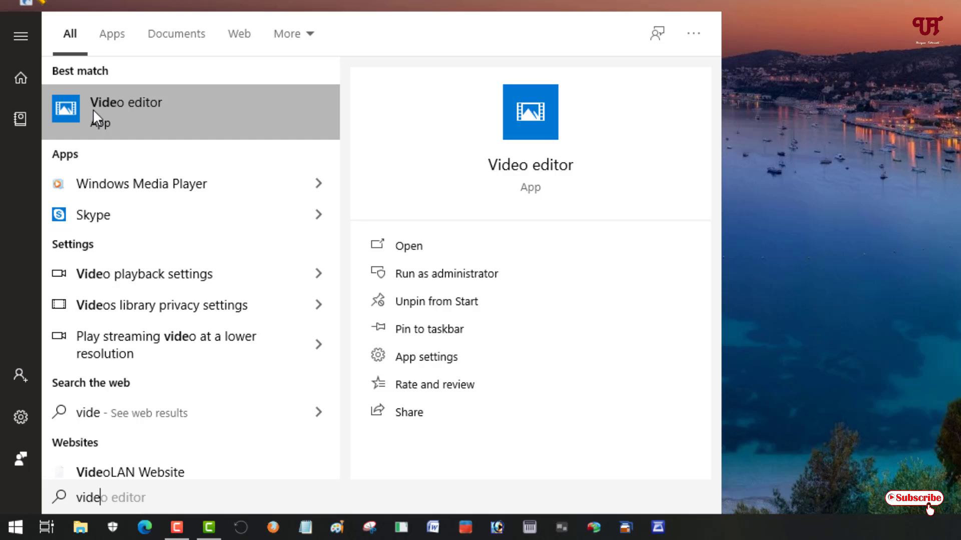
{"action": "left_click", "coordinate": [409, 246]}
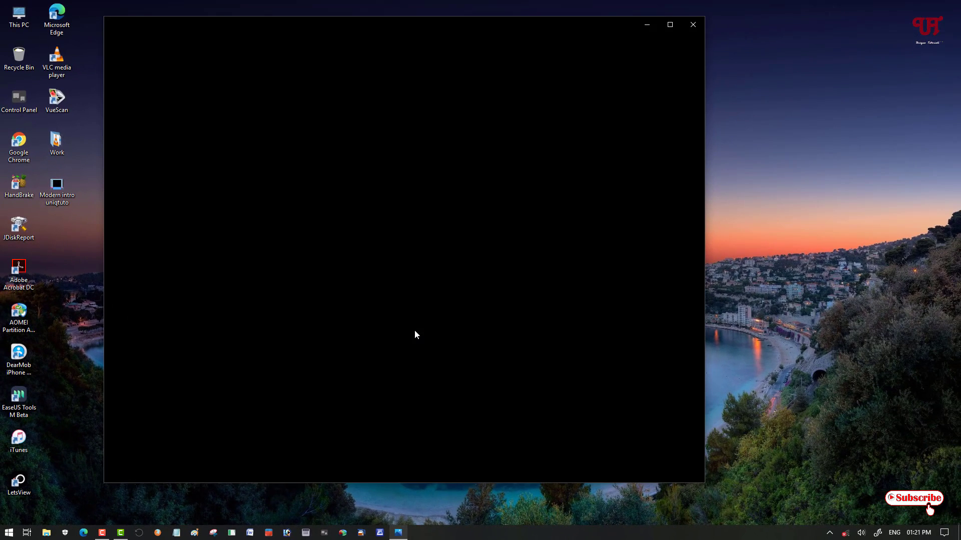
{"action": "mouse_move", "coordinate": [412, 336]}
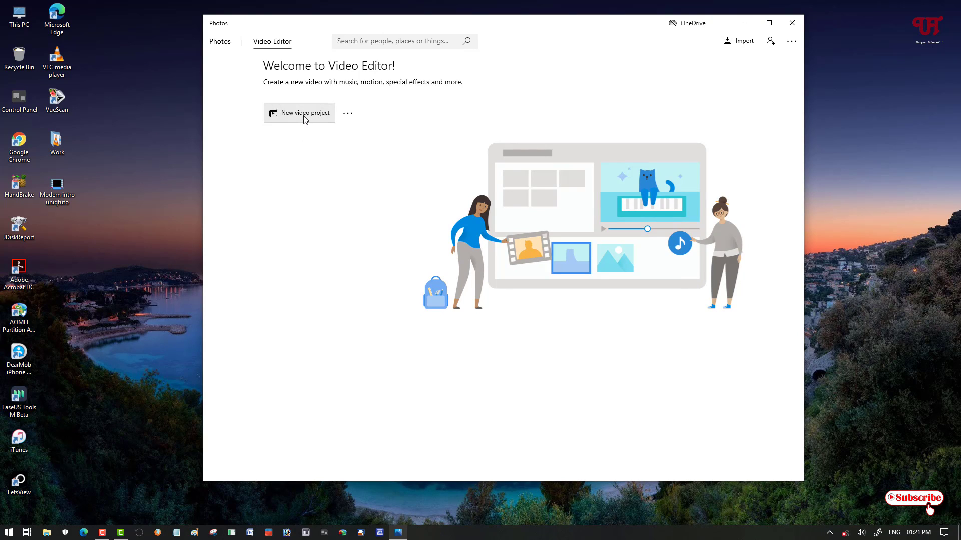
- Create a new video project and accept the name 'New video'
{"action": "left_click", "coordinate": [299, 112]}
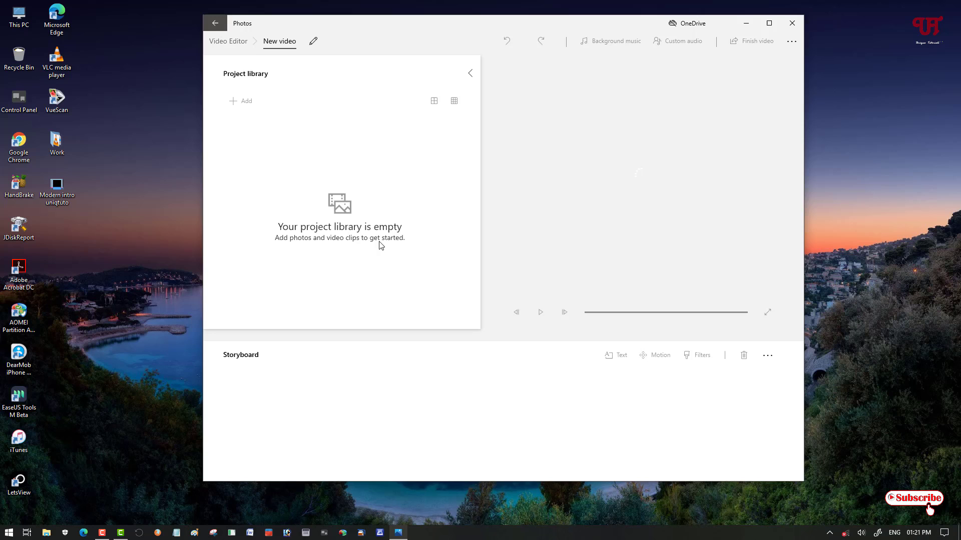
{"action": "mouse_move", "coordinate": [296, 235]}
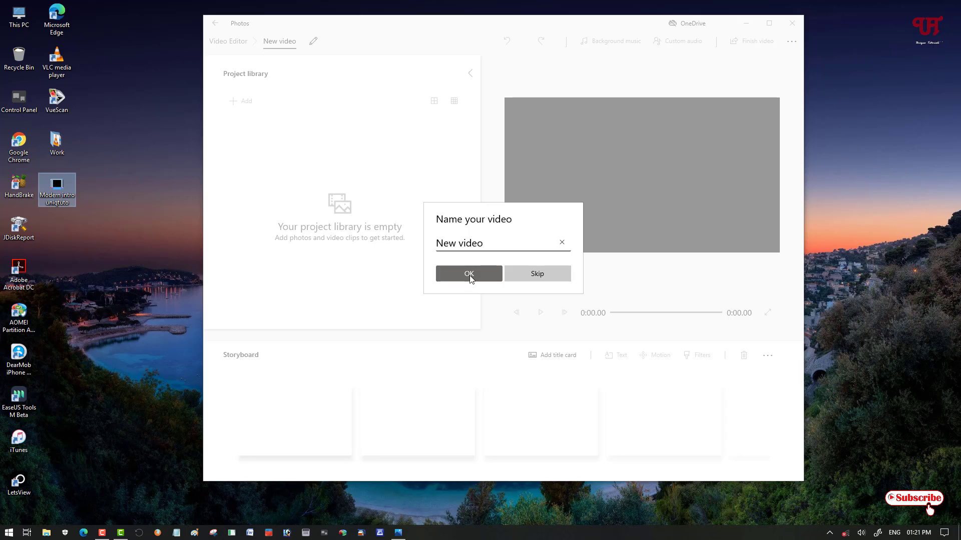
{"action": "left_click", "coordinate": [469, 273]}
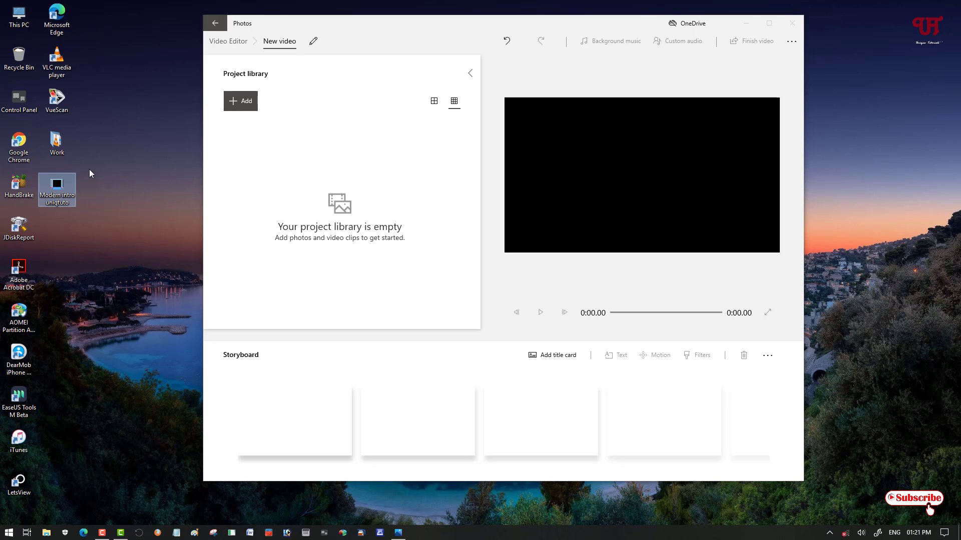
{"action": "mouse_move", "coordinate": [57, 190]}
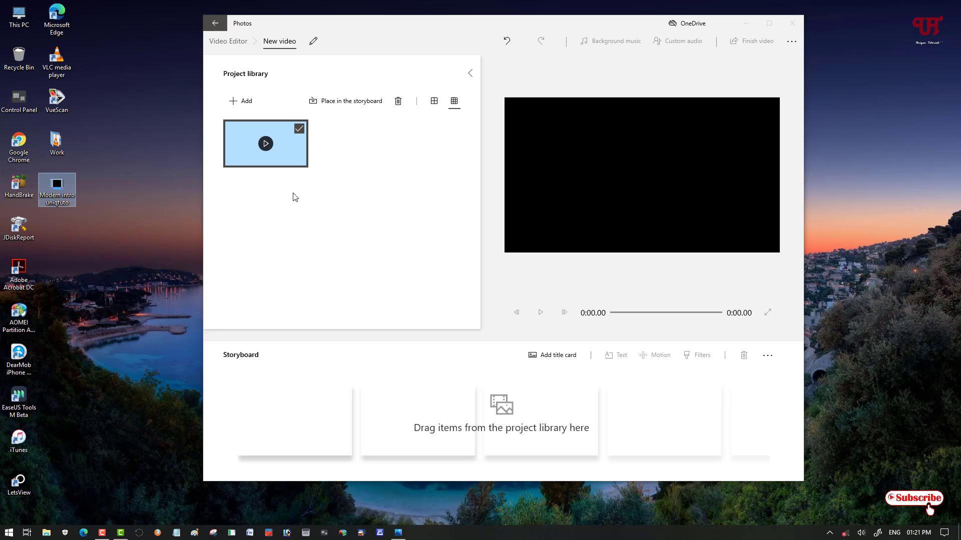
{"action": "mouse_move", "coordinate": [272, 168]}
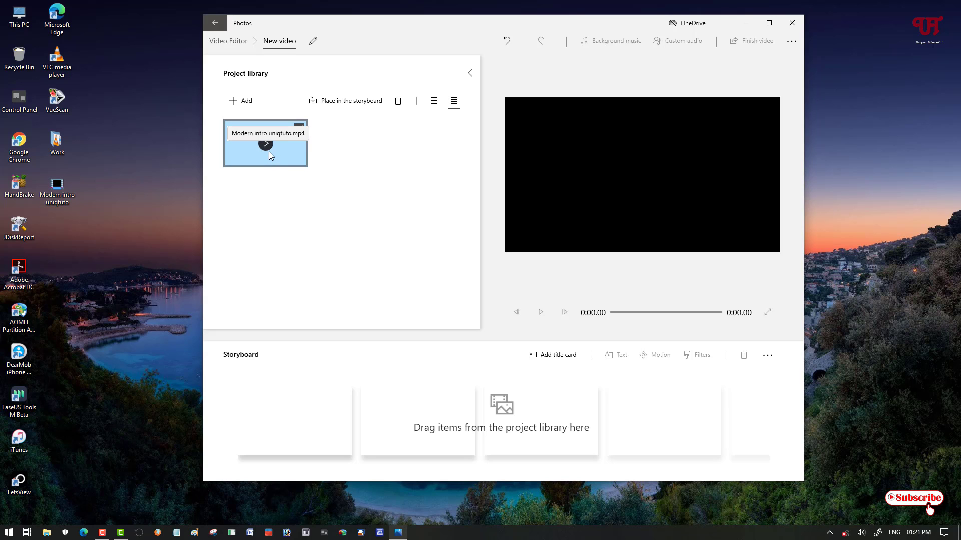
- Drag the intro clip onto the storyboard and mute its audio
{"action": "left_click_drag", "start_coordinate": [266, 144], "coordinate": [309, 368]}
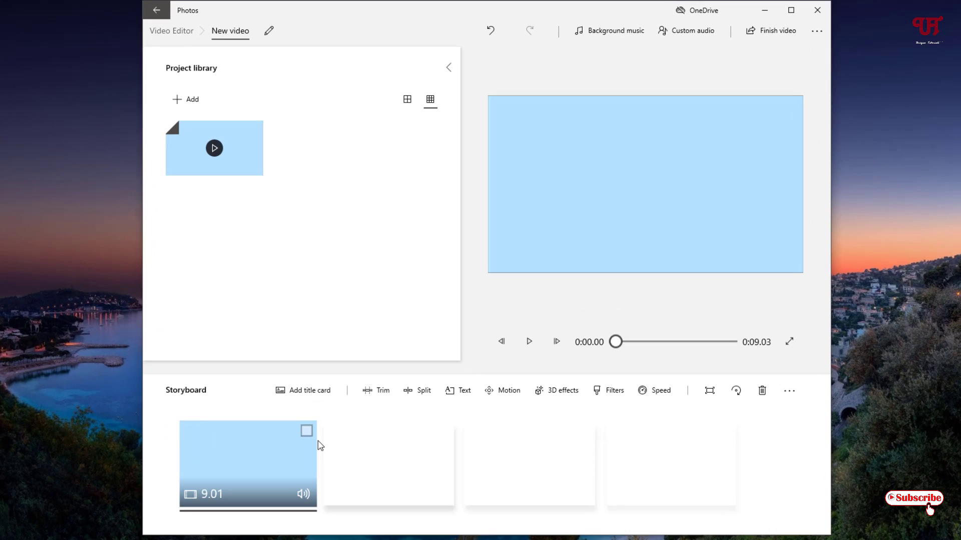
{"action": "mouse_move", "coordinate": [303, 495]}
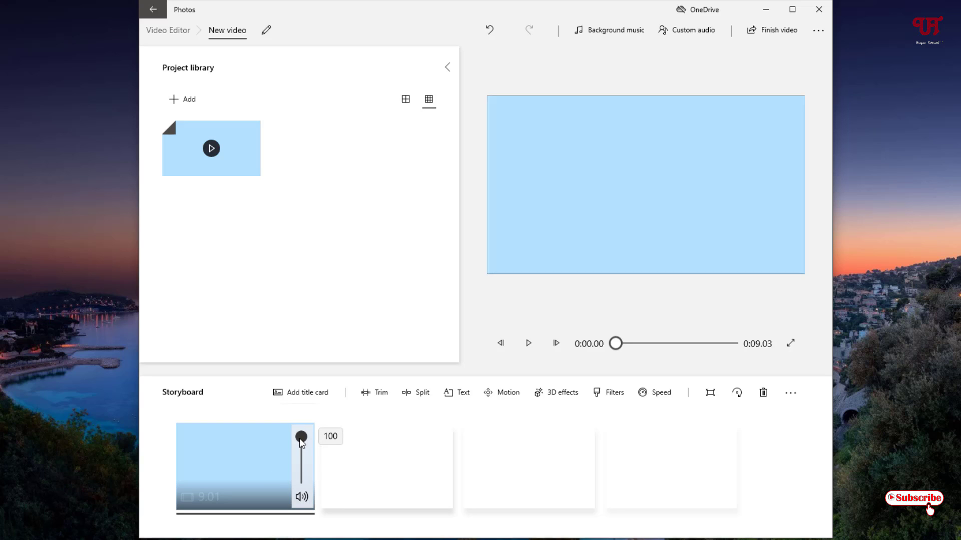
{"action": "mouse_move", "coordinate": [301, 421]}
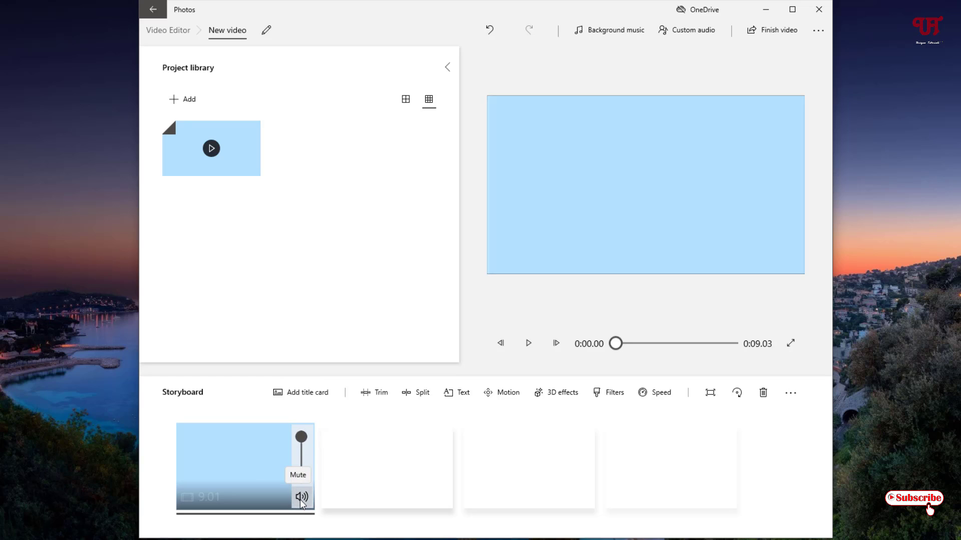
{"action": "left_click", "coordinate": [301, 497]}
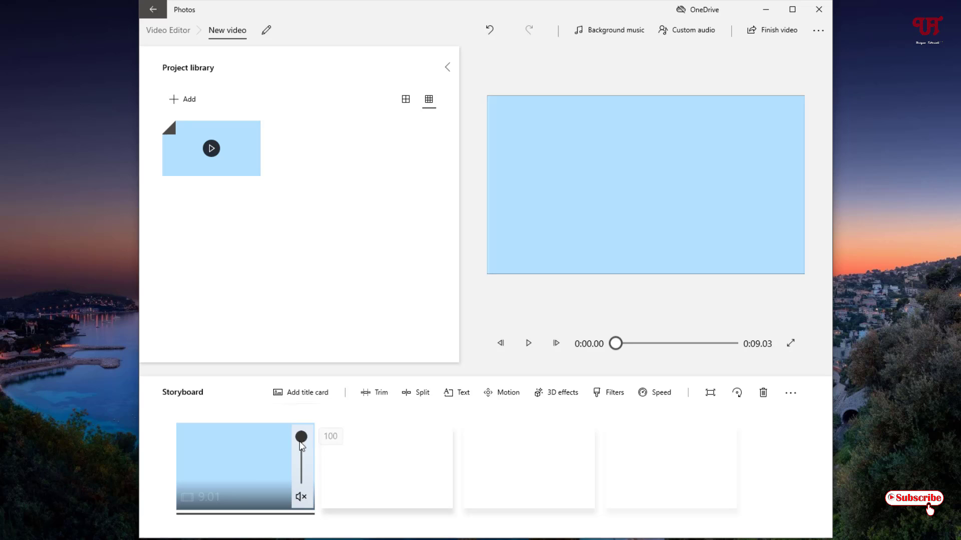
{"action": "left_click_drag", "start_coordinate": [301, 437], "coordinate": [300, 477]}
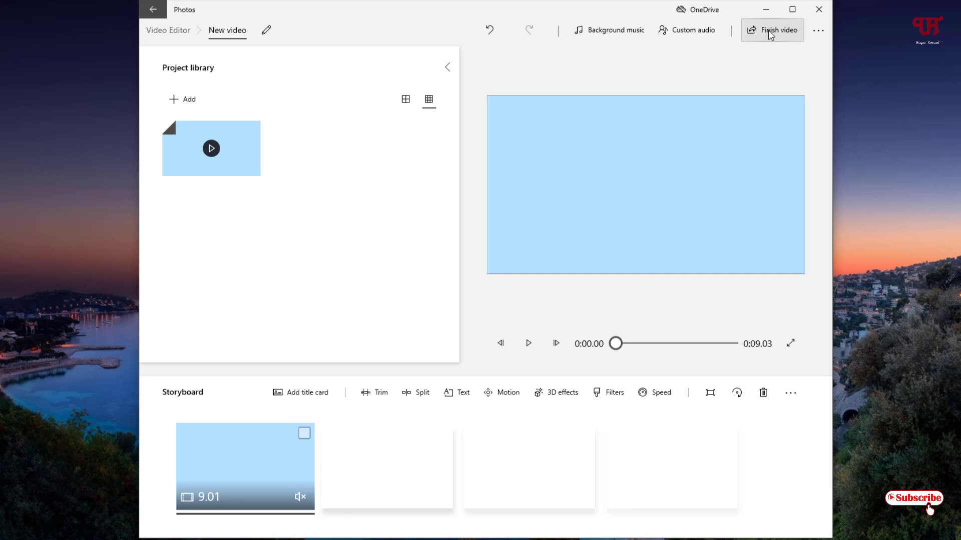
- Export the video at High 1080p quality, briefly checking More options
{"action": "left_click", "coordinate": [776, 30]}
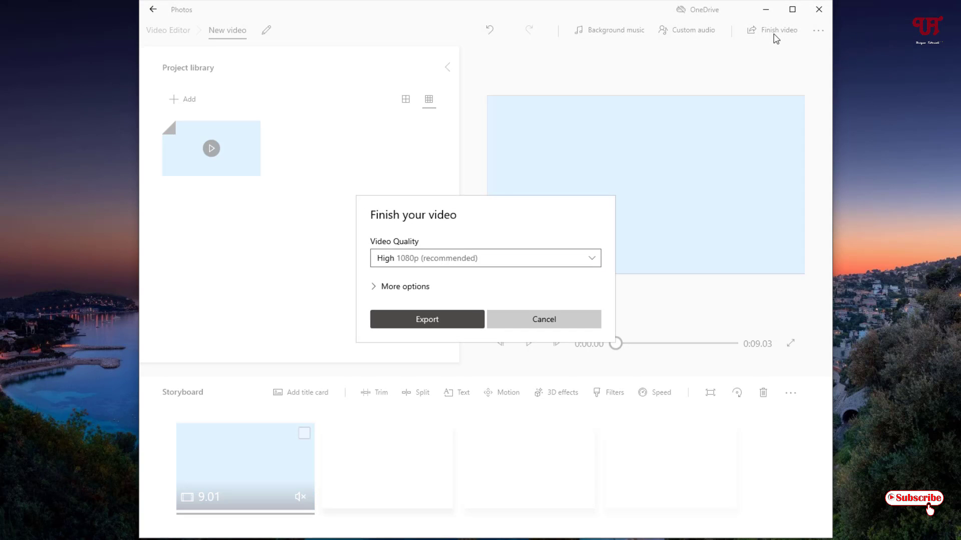
{"action": "mouse_move", "coordinate": [400, 280]}
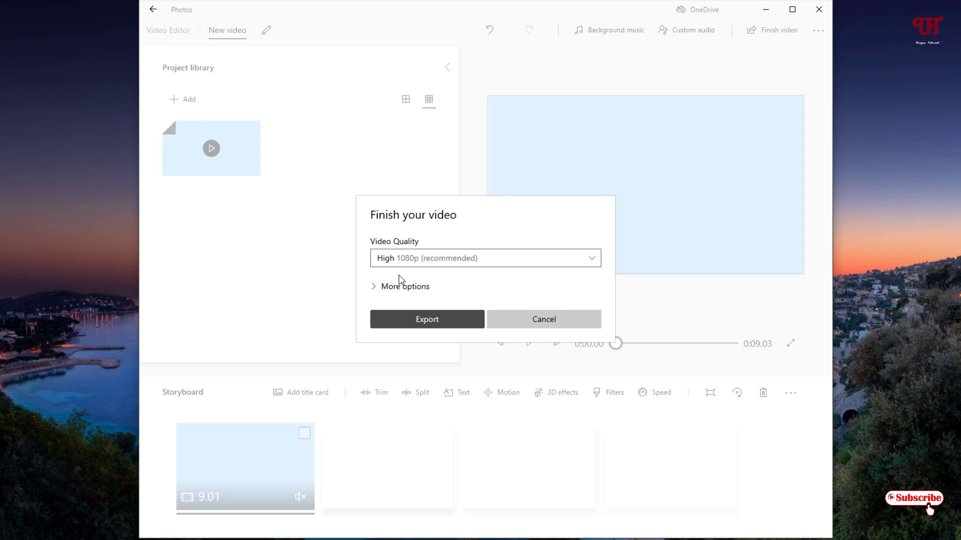
{"action": "left_click", "coordinate": [484, 258]}
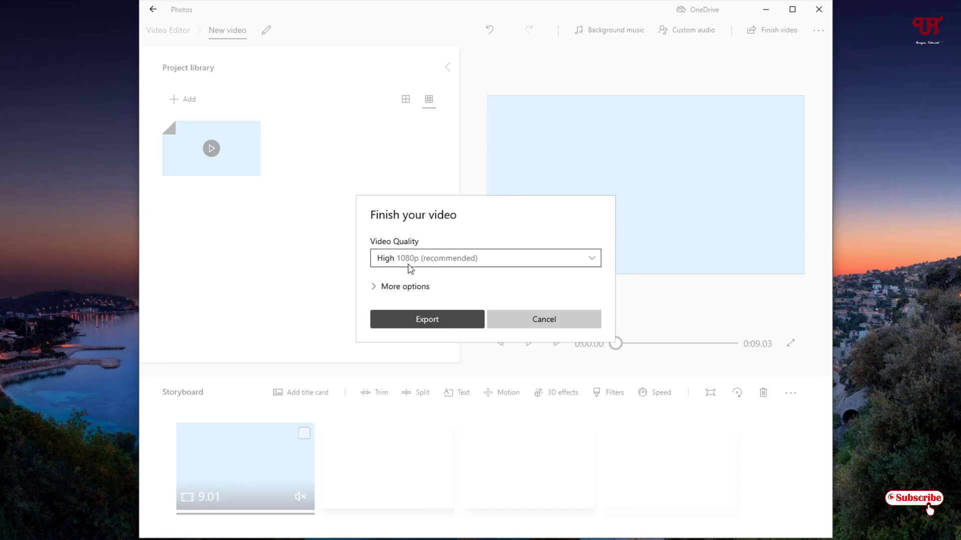
{"action": "left_click", "coordinate": [399, 286]}
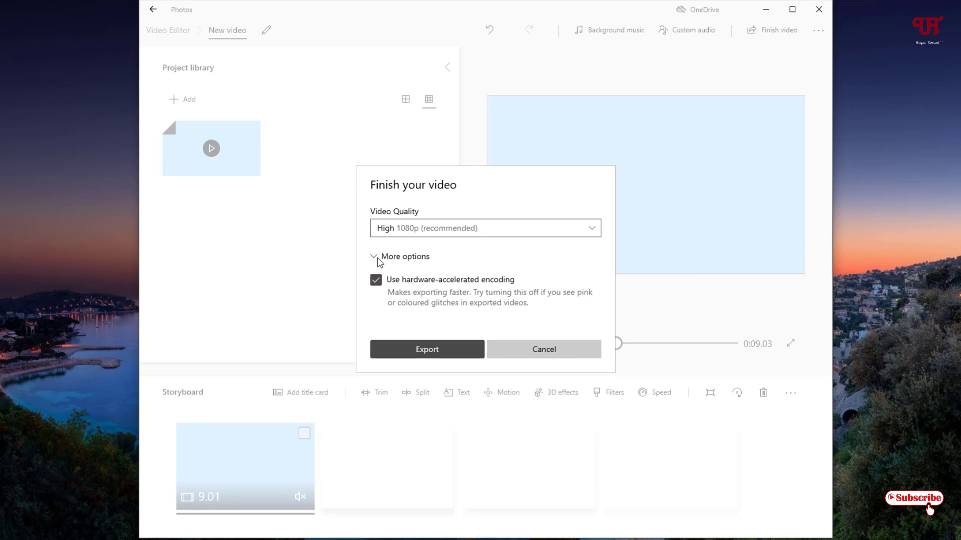
{"action": "left_click", "coordinate": [401, 257]}
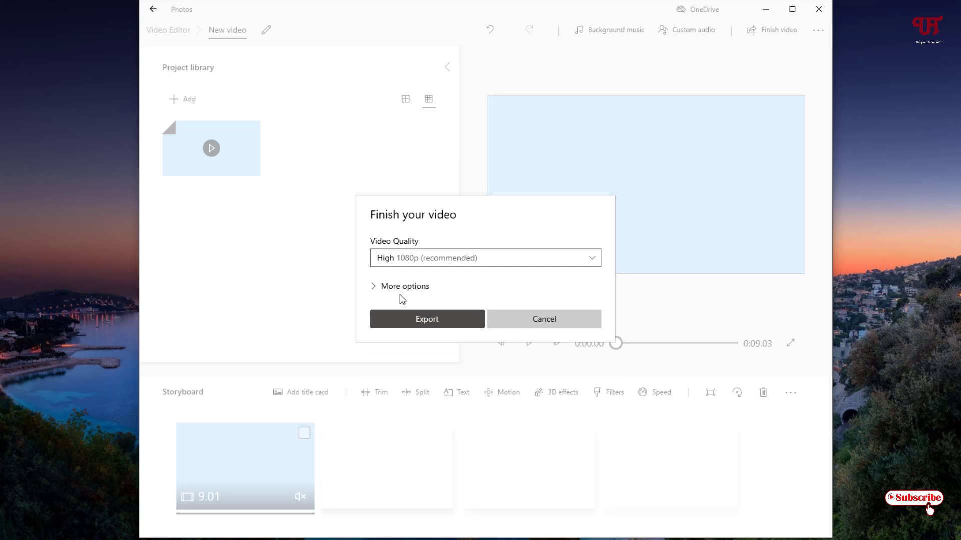
{"action": "mouse_move", "coordinate": [427, 331]}
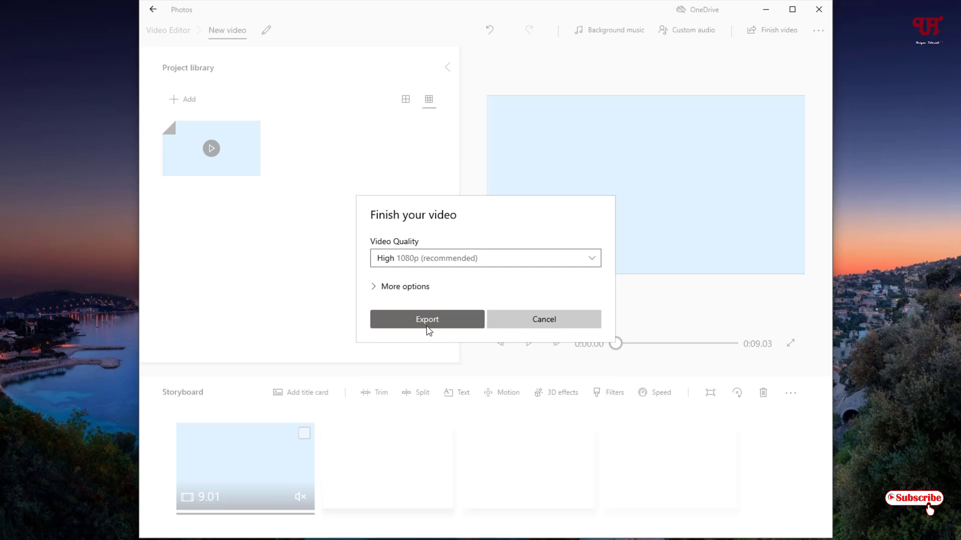
{"action": "left_click", "coordinate": [543, 320]}
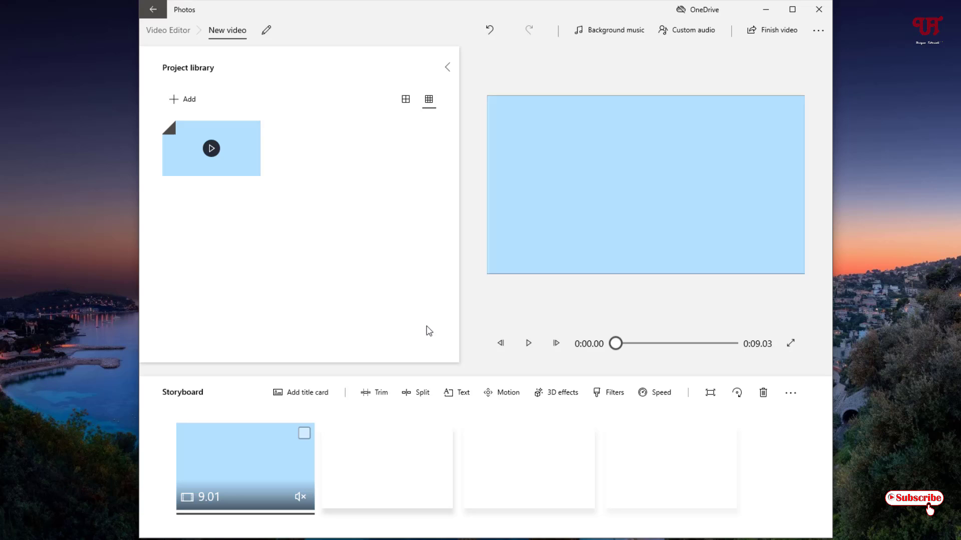
{"action": "left_click", "coordinate": [777, 30]}
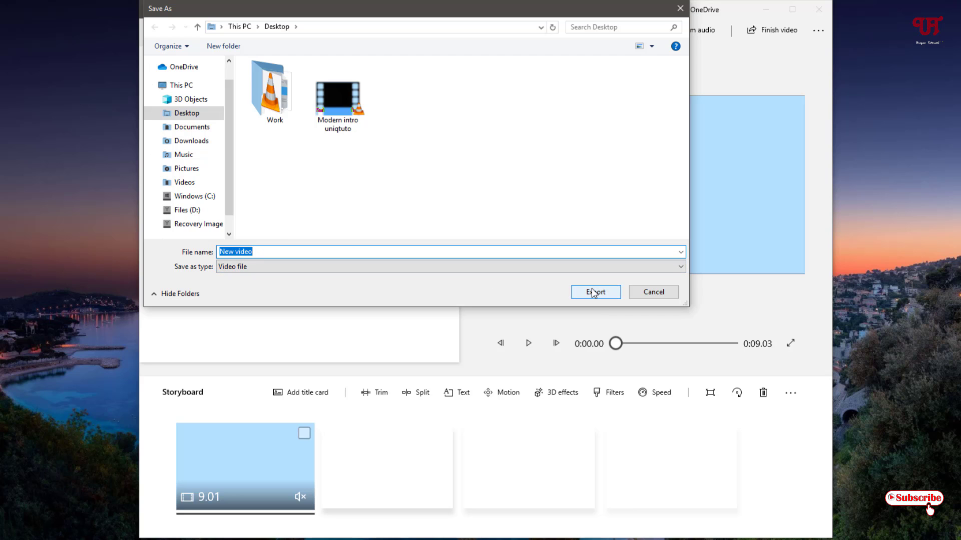
- Save the export to the Desktop as 'New video' and open the result in Photos
{"action": "left_click", "coordinate": [594, 292]}
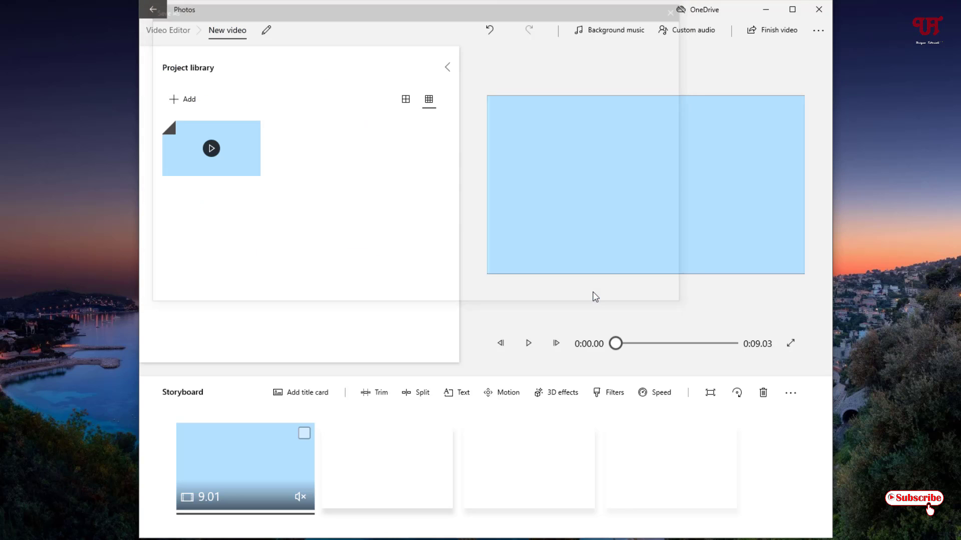
{"action": "left_click", "coordinate": [777, 29]}
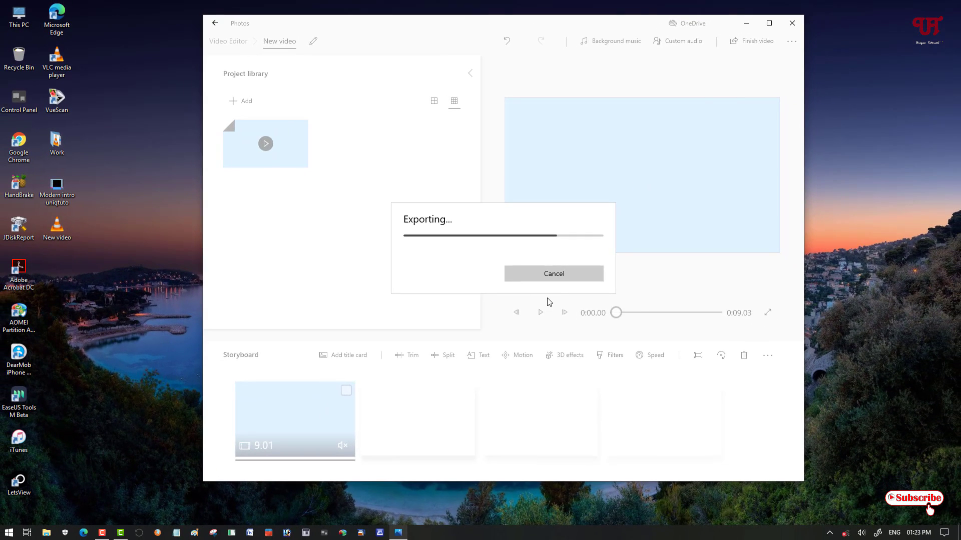
{"action": "left_click", "coordinate": [553, 273]}
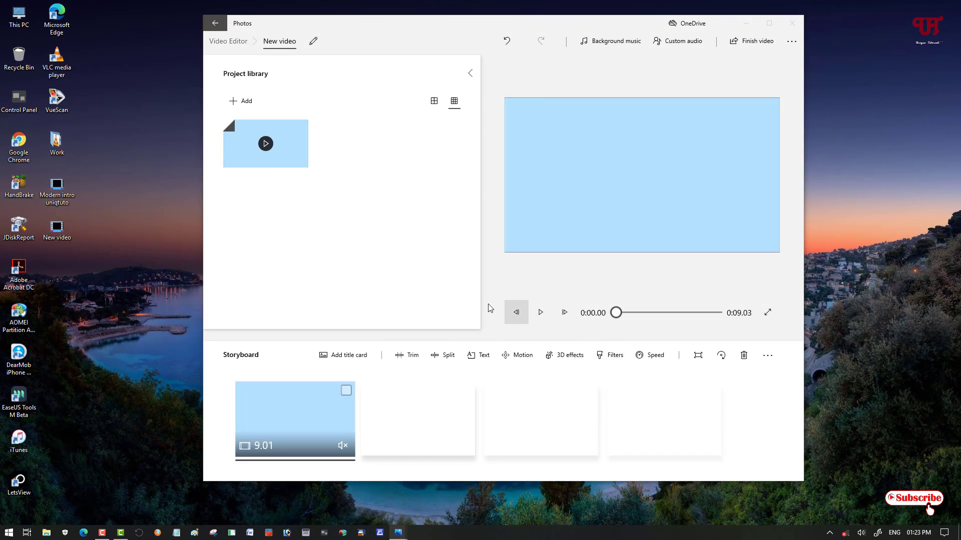
{"action": "left_click", "coordinate": [756, 41]}
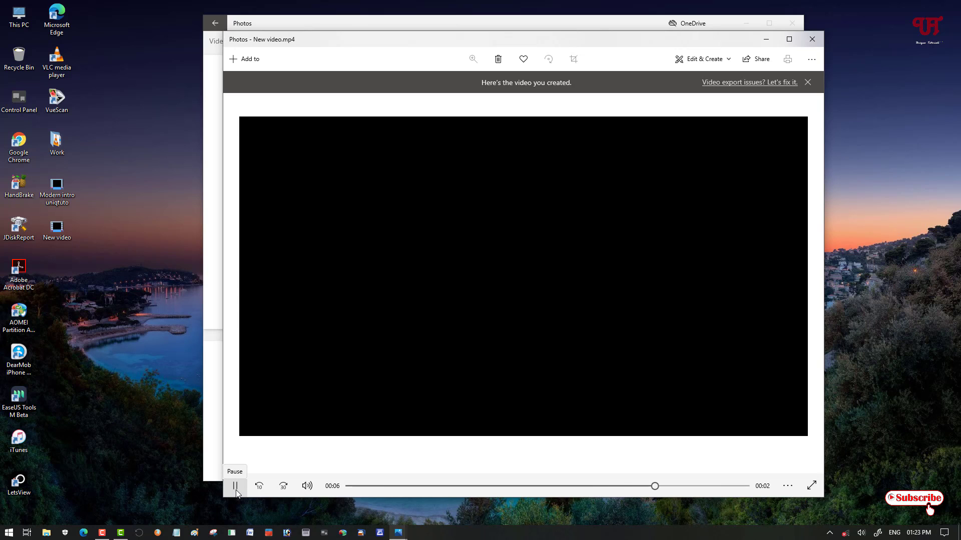
- Pause New video.mp4 playback and close the Photos viewer
{"action": "left_click", "coordinate": [235, 486]}
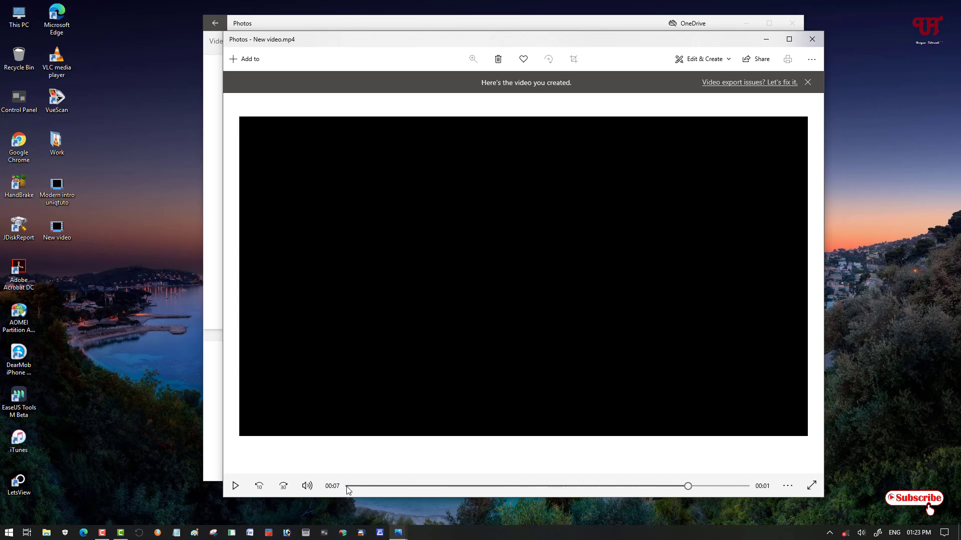
{"action": "left_click", "coordinate": [235, 486]}
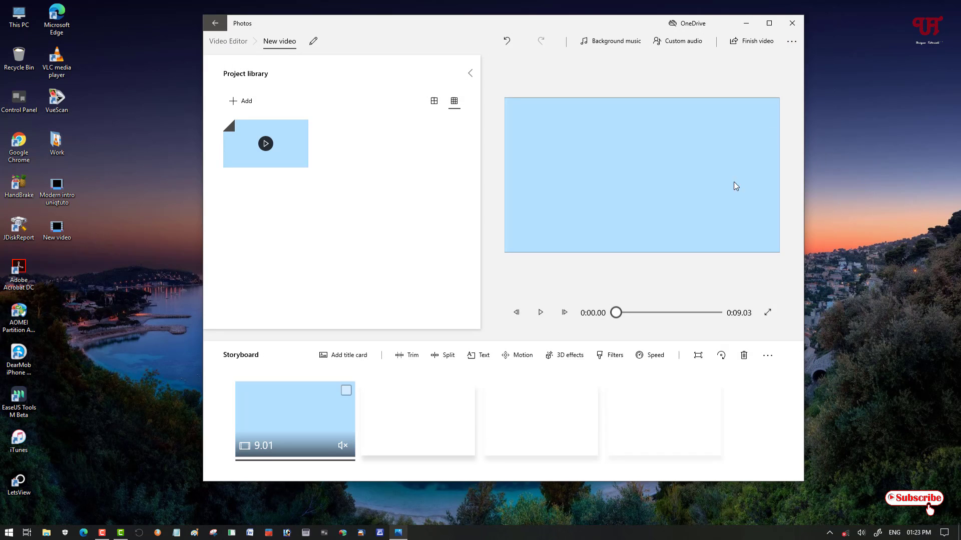
{"action": "mouse_move", "coordinate": [729, 191]}
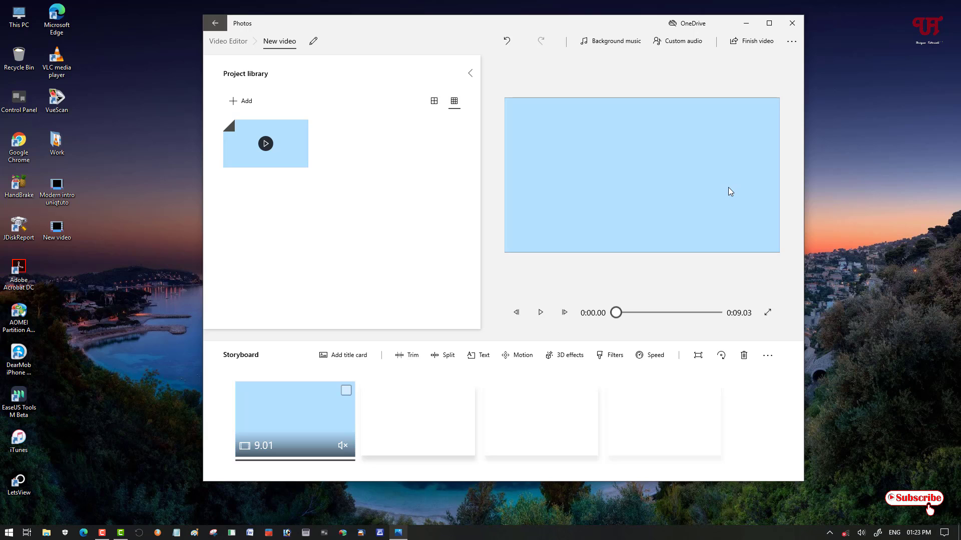
{"action": "mouse_move", "coordinate": [743, 184]}
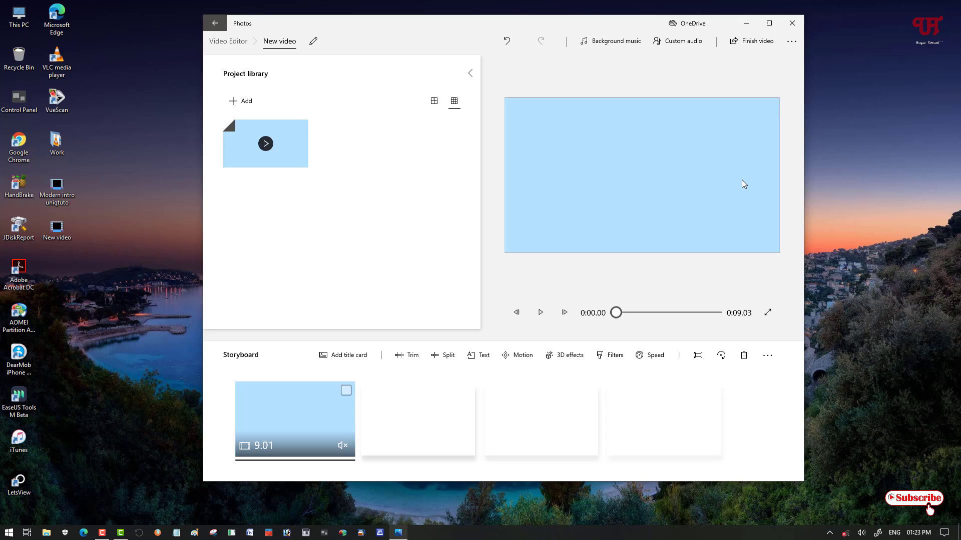
{"action": "mouse_move", "coordinate": [792, 23]}
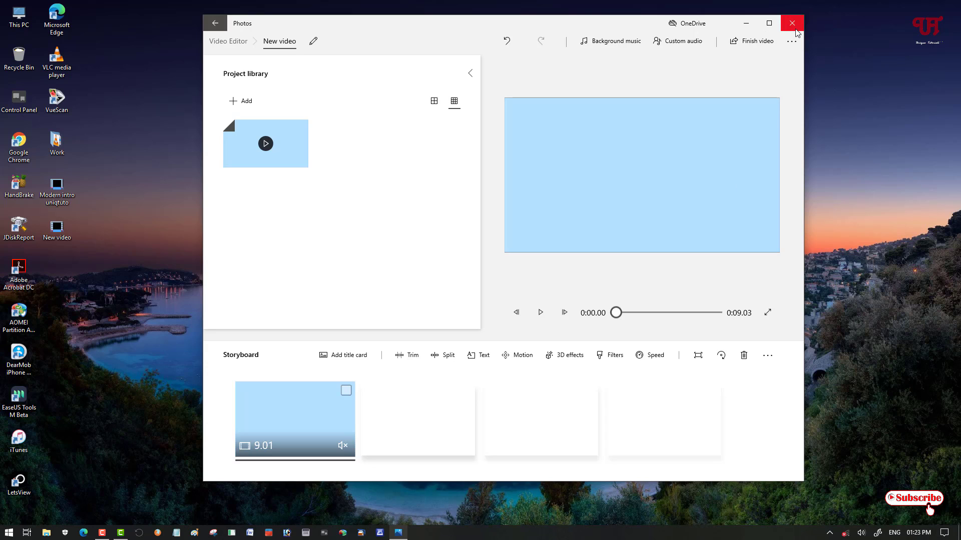
{"action": "mouse_move", "coordinate": [792, 22]}
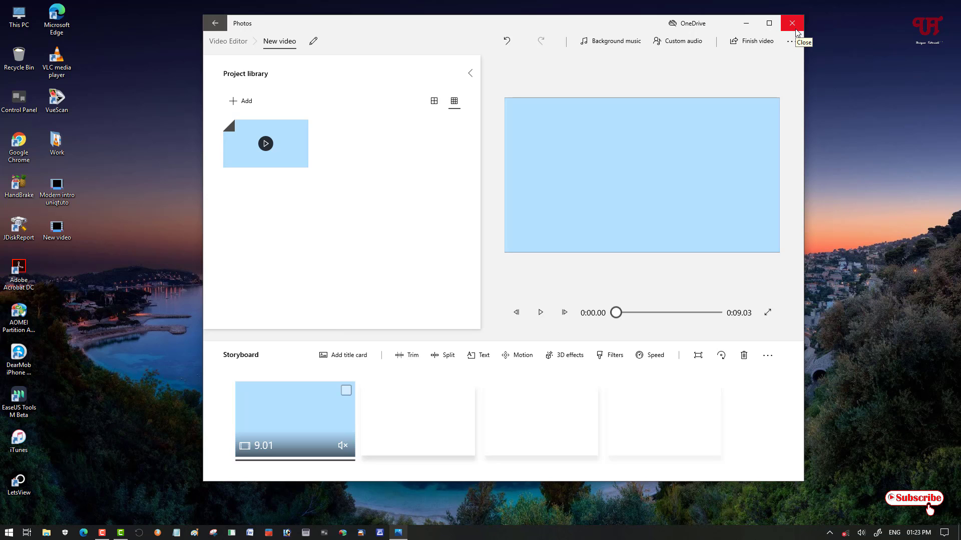
- Close the Photos Video Editor window, leaving the Desktop visible
{"action": "left_click", "coordinate": [792, 23]}
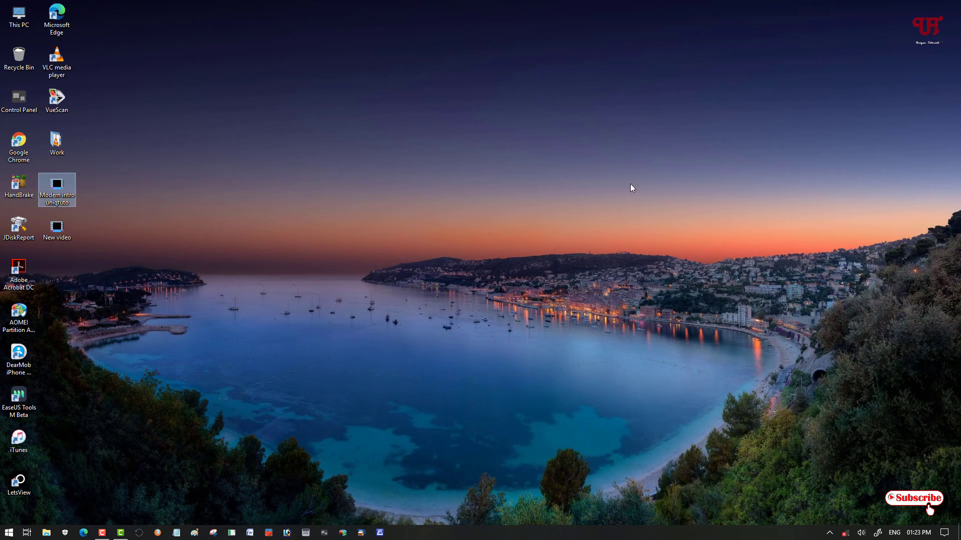
{"action": "mouse_move", "coordinate": [546, 236]}
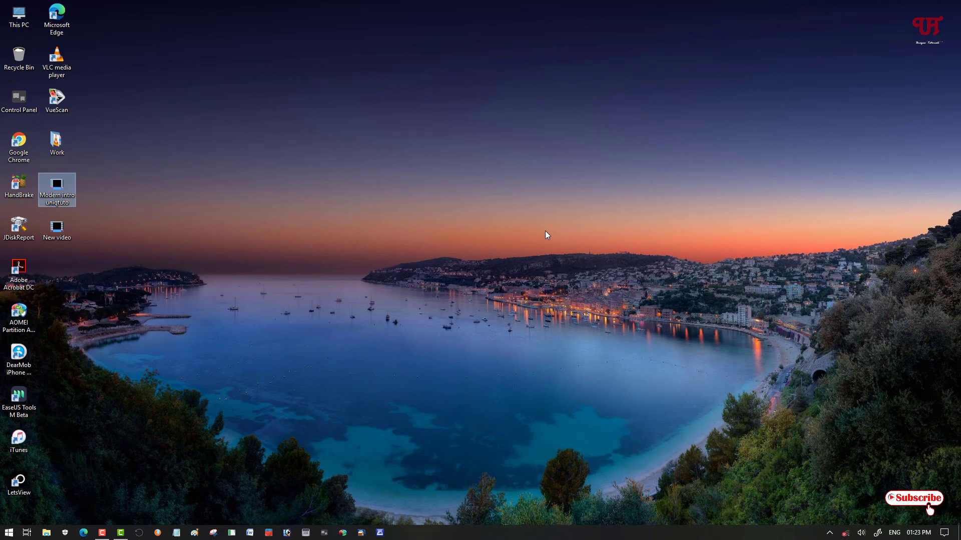
{"action": "mouse_move", "coordinate": [513, 372]}
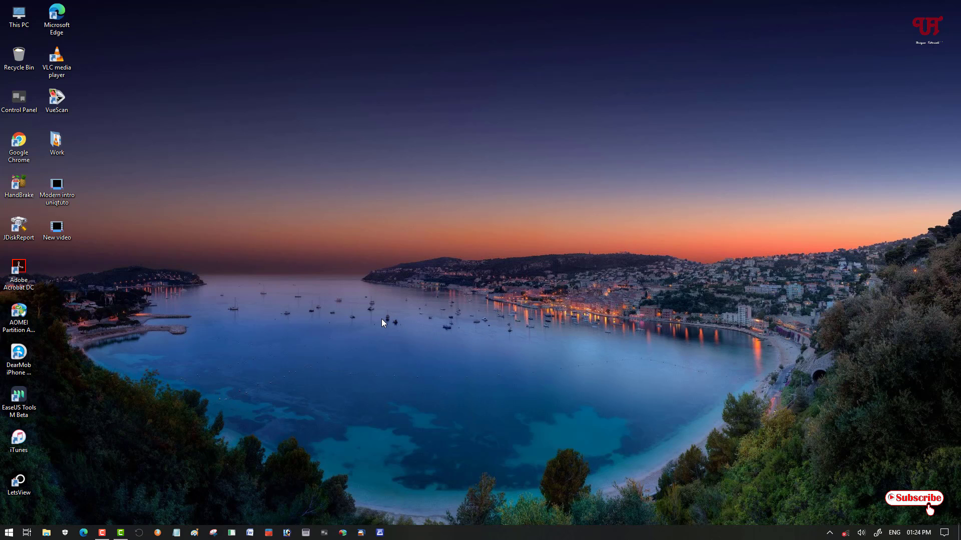
{"action": "mouse_move", "coordinate": [366, 335]}
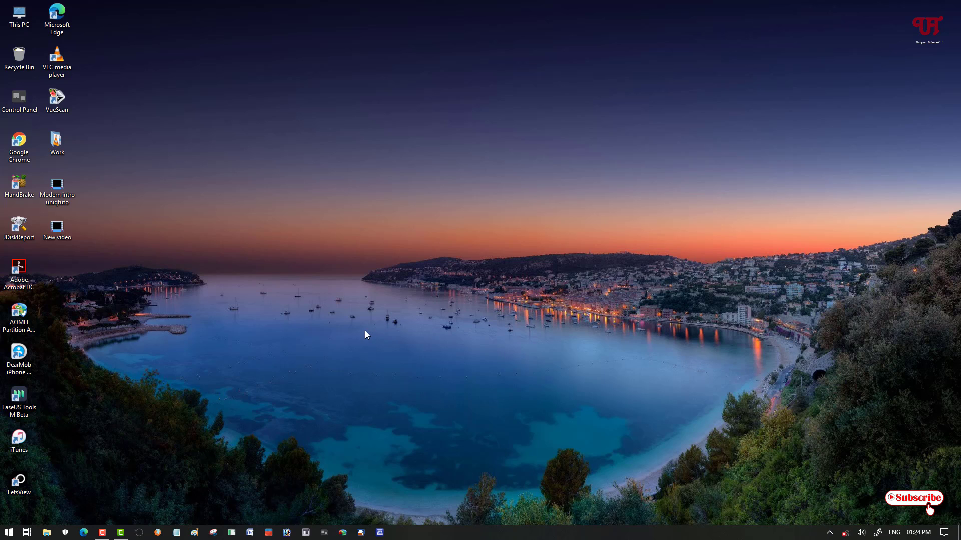